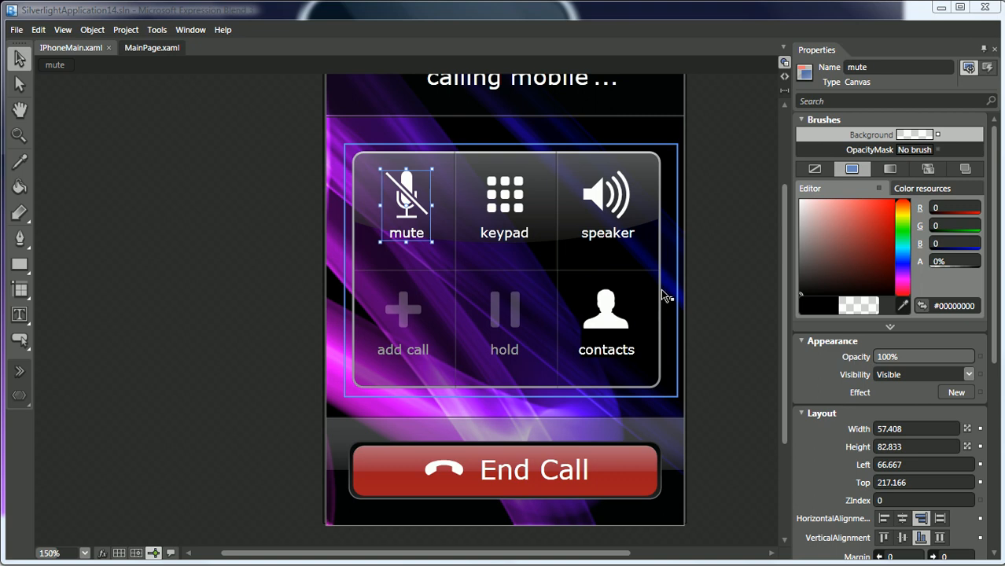
Step: Preview the mute button, then switch the mute canvas Background from no brush to a solid colour
{"action": "scroll", "scroll_direction": "down", "scroll_amount": 3}
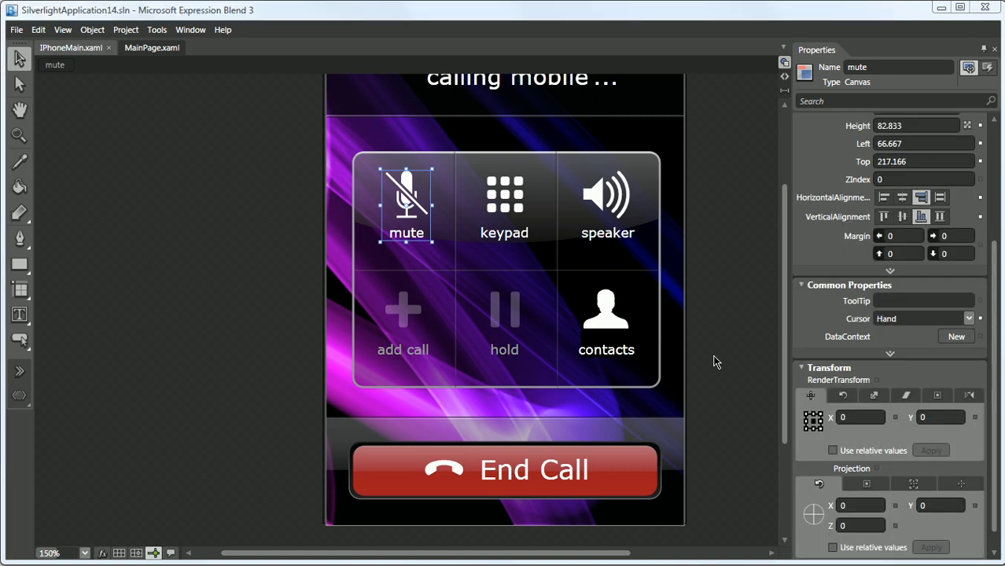
{"action": "mouse_move", "coordinate": [421, 195]}
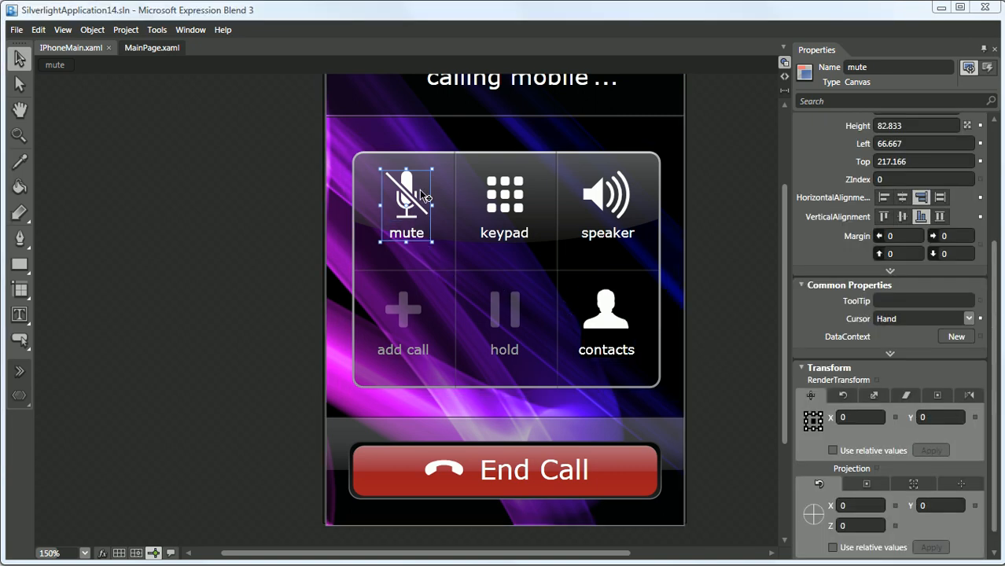
{"action": "mouse_move", "coordinate": [407, 179]}
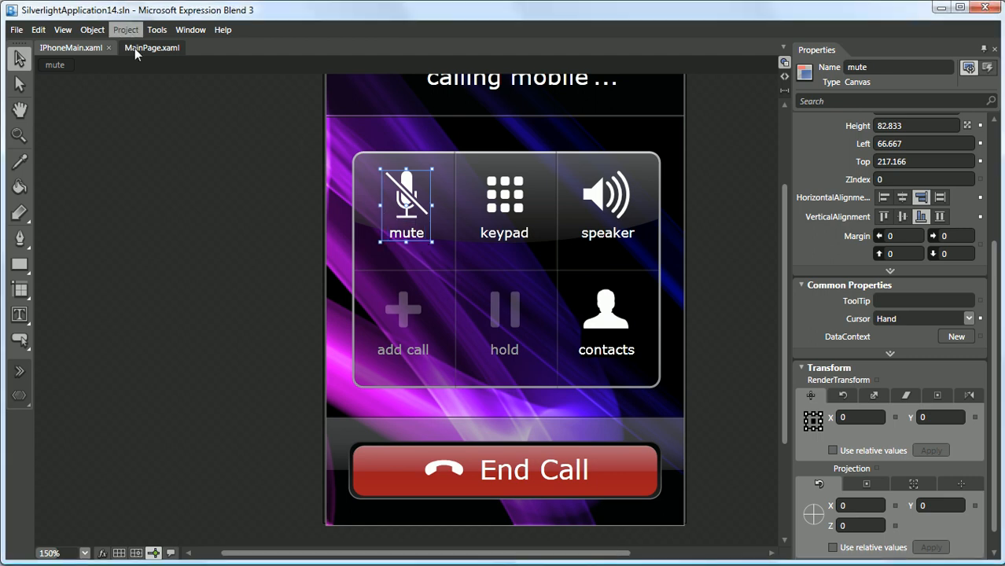
{"action": "left_click", "coordinate": [125, 30]}
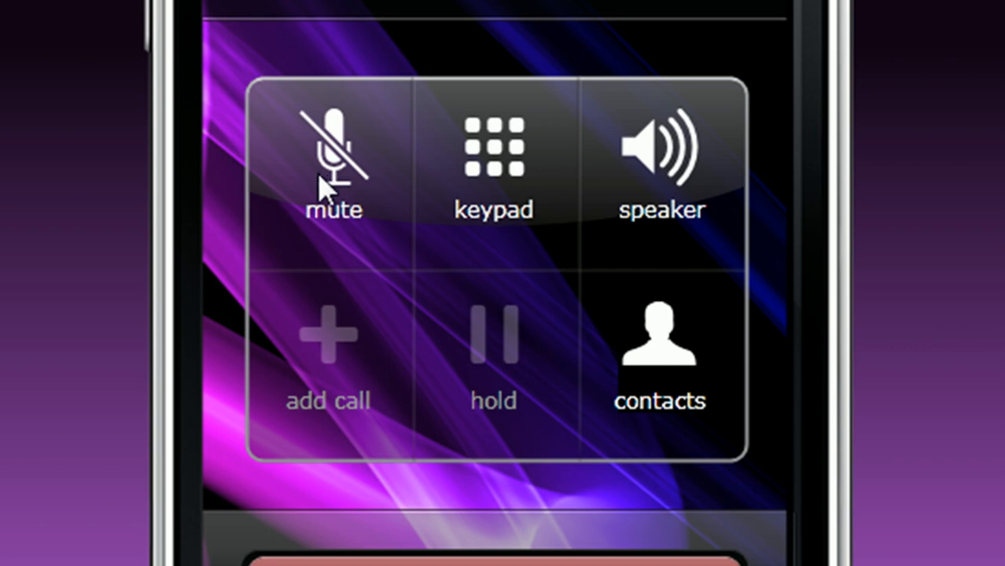
{"action": "mouse_move", "coordinate": [361, 189]}
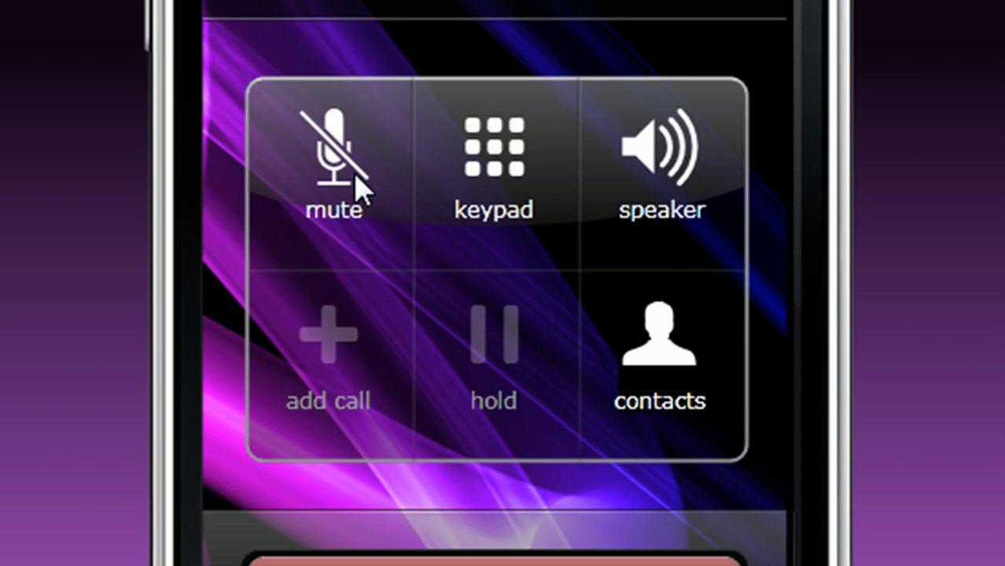
{"action": "mouse_move", "coordinate": [345, 167]}
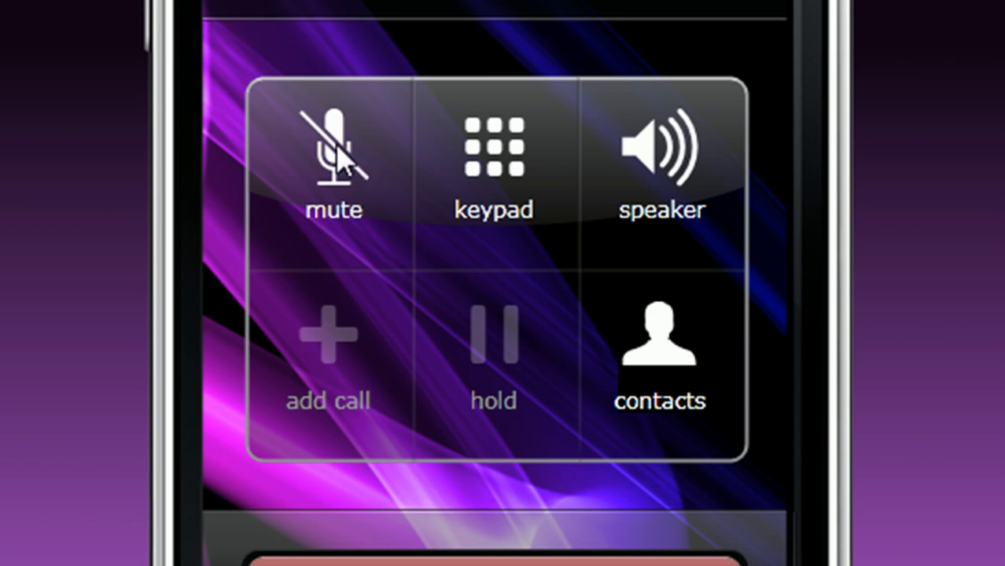
{"action": "mouse_move", "coordinate": [327, 153]}
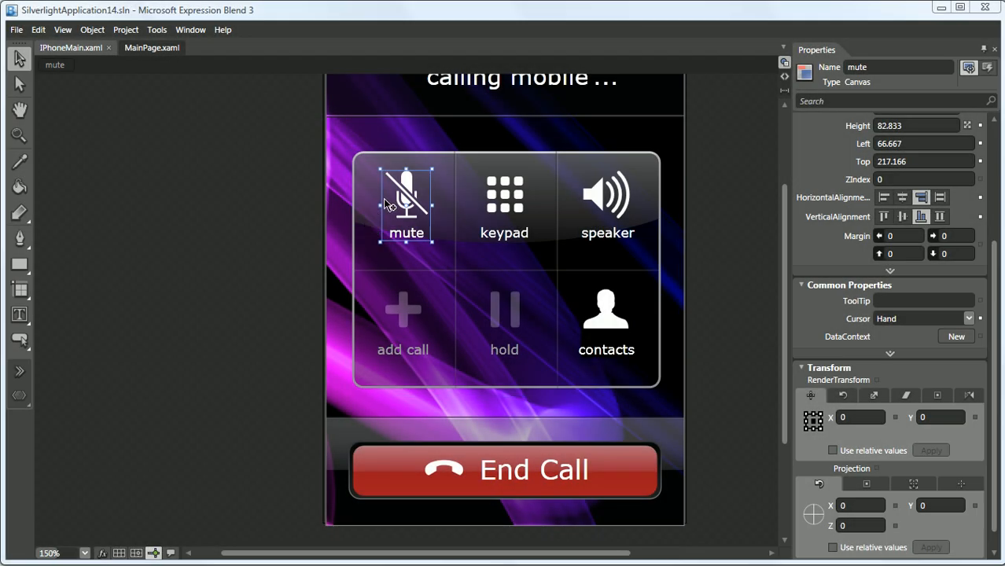
{"action": "mouse_move", "coordinate": [432, 210]}
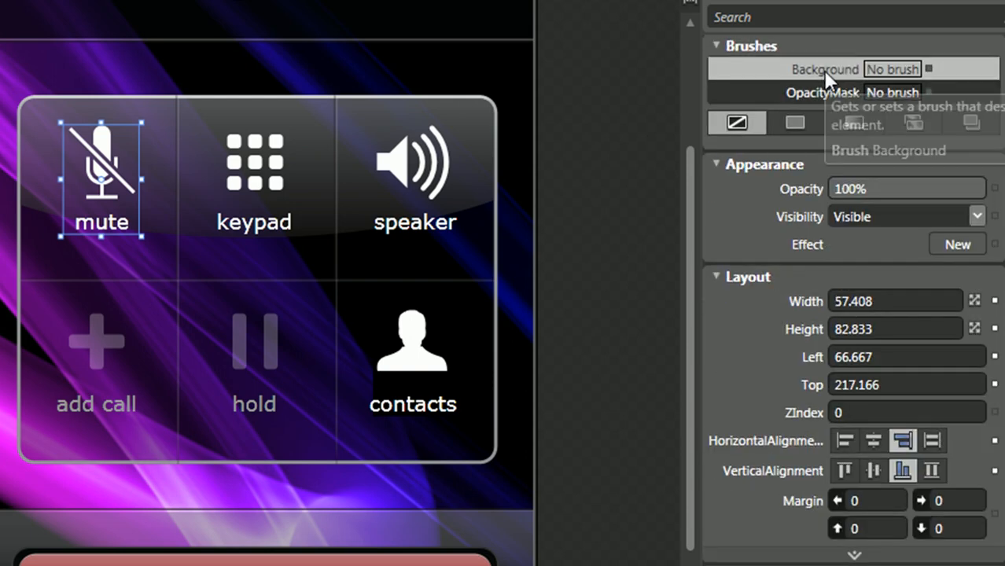
{"action": "mouse_move", "coordinate": [819, 93]}
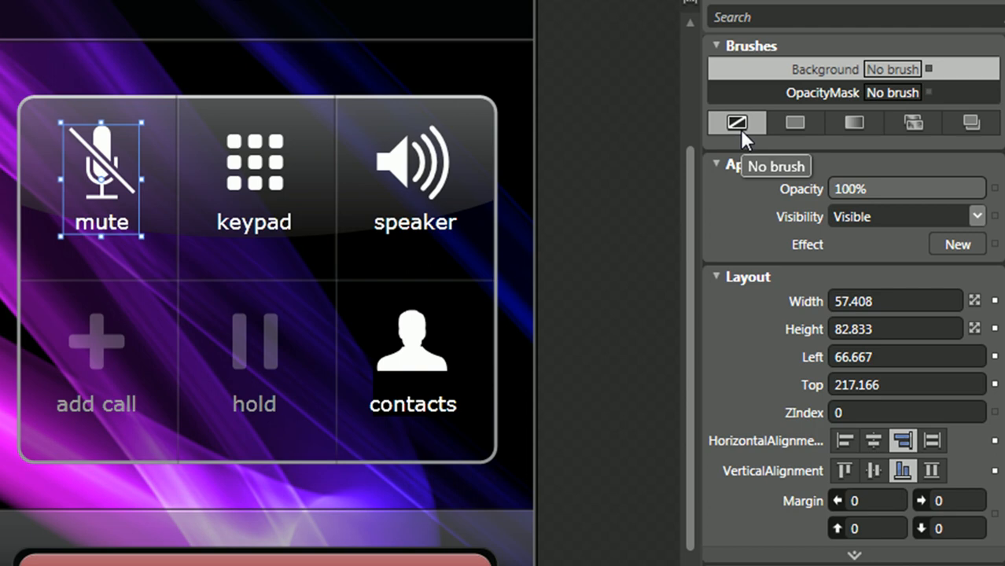
{"action": "mouse_move", "coordinate": [794, 145]}
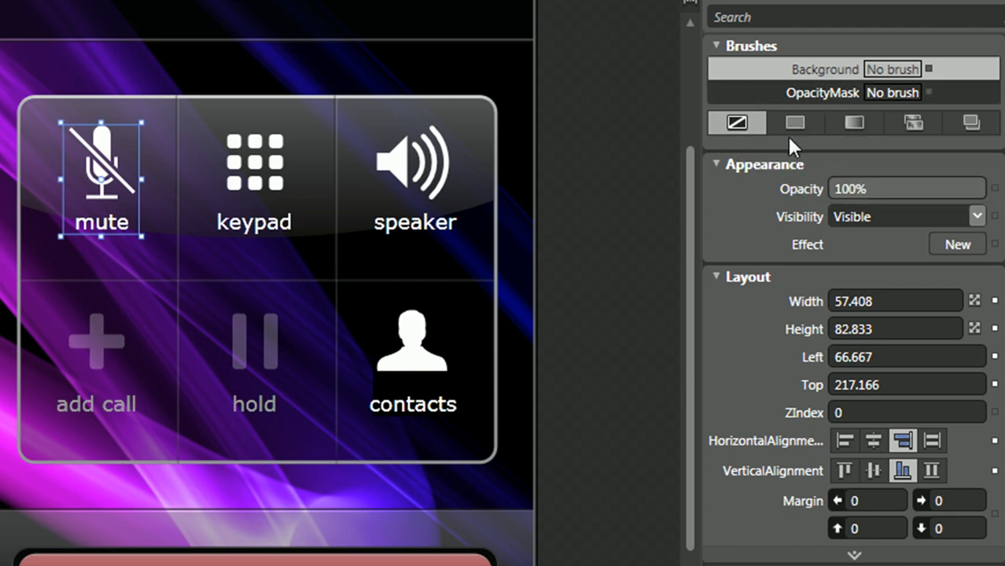
{"action": "left_click", "coordinate": [794, 123]}
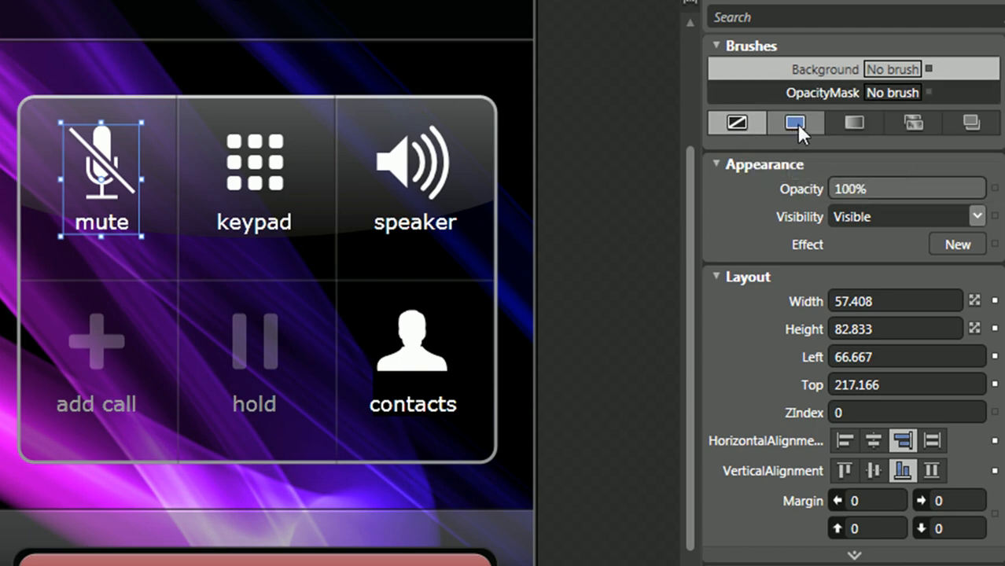
{"action": "left_click", "coordinate": [795, 123]}
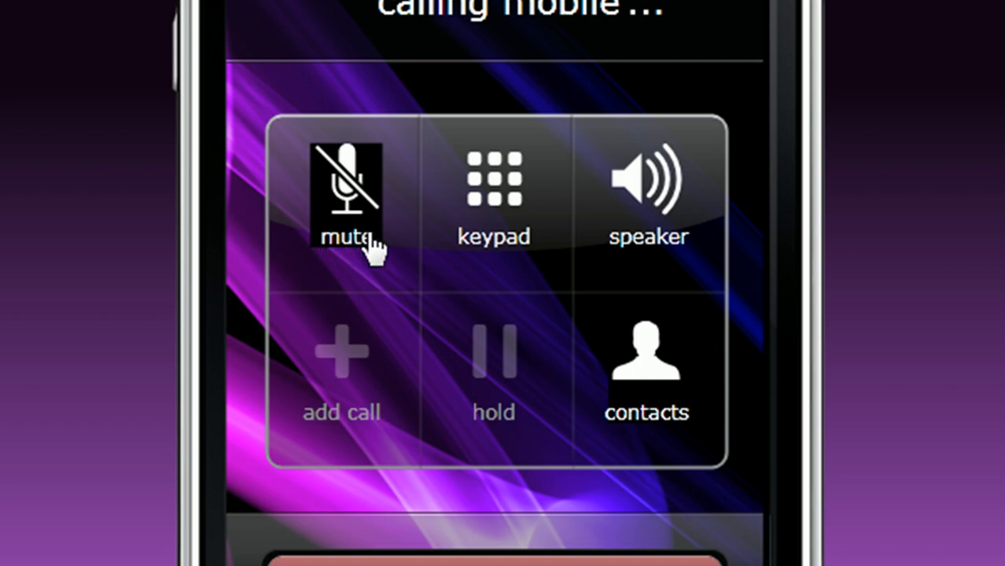
{"action": "mouse_move", "coordinate": [314, 205]}
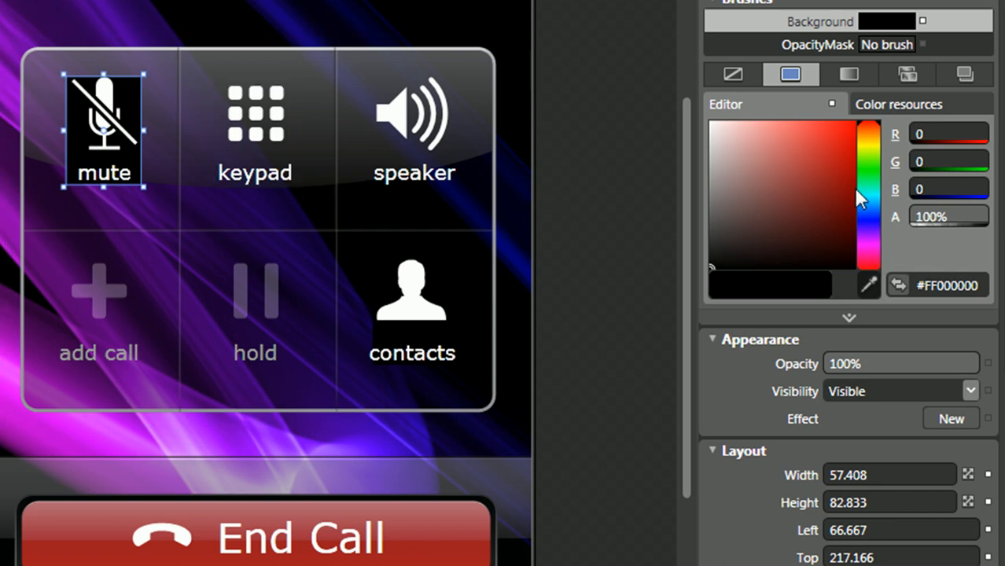
{"action": "mouse_move", "coordinate": [791, 74]}
{"action": "type", "text": "1"}
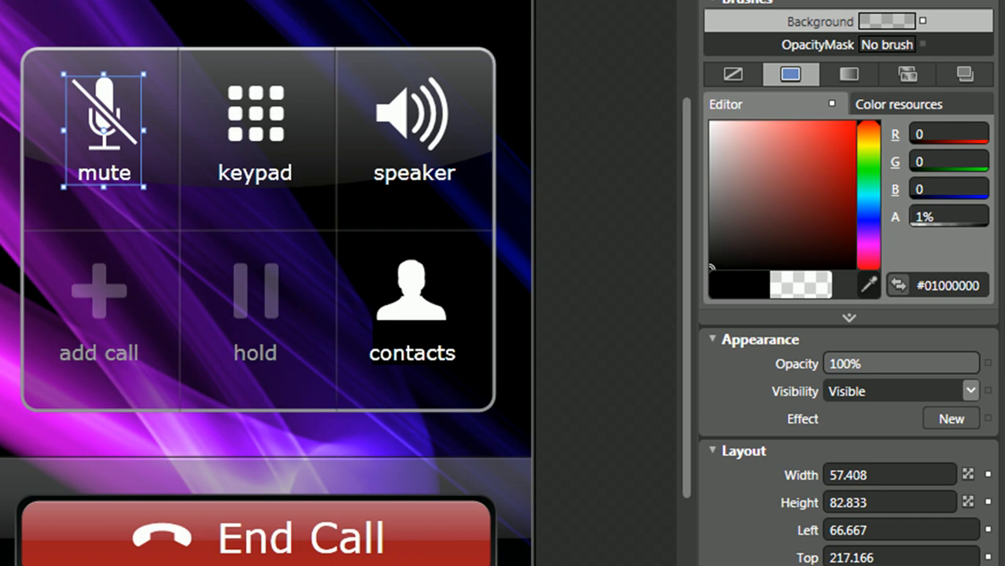
Step: Set the Background colour's Alpha to 0% so the black fill turns transparent
{"action": "type", "text": "0%"}
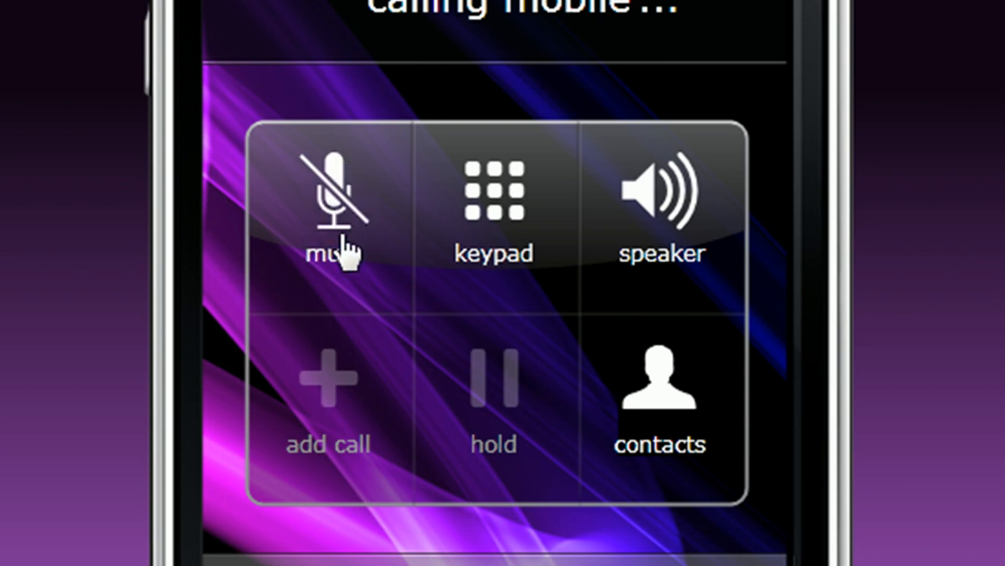
{"action": "mouse_move", "coordinate": [338, 260]}
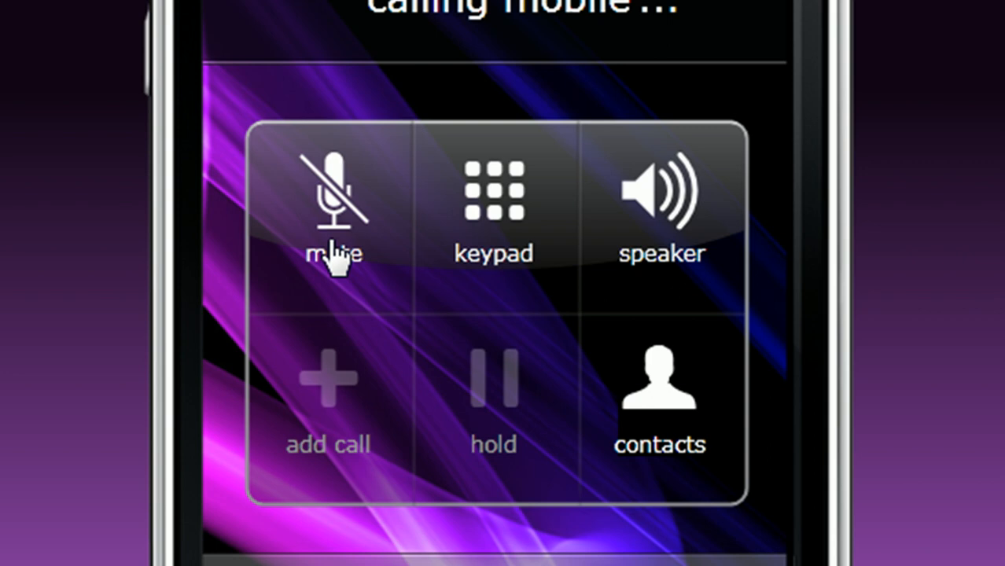
{"action": "mouse_move", "coordinate": [515, 209]}
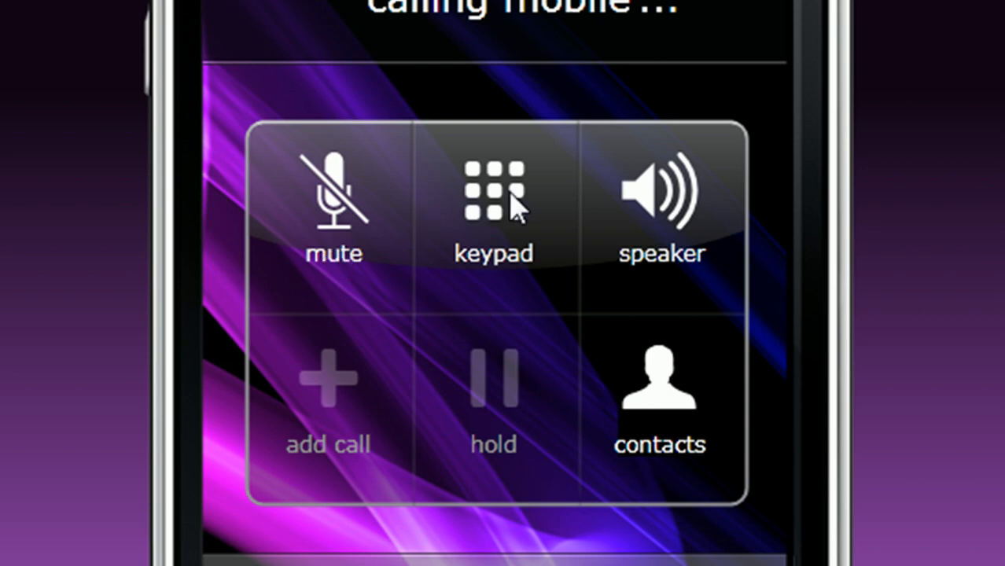
{"action": "mouse_move", "coordinate": [508, 185]}
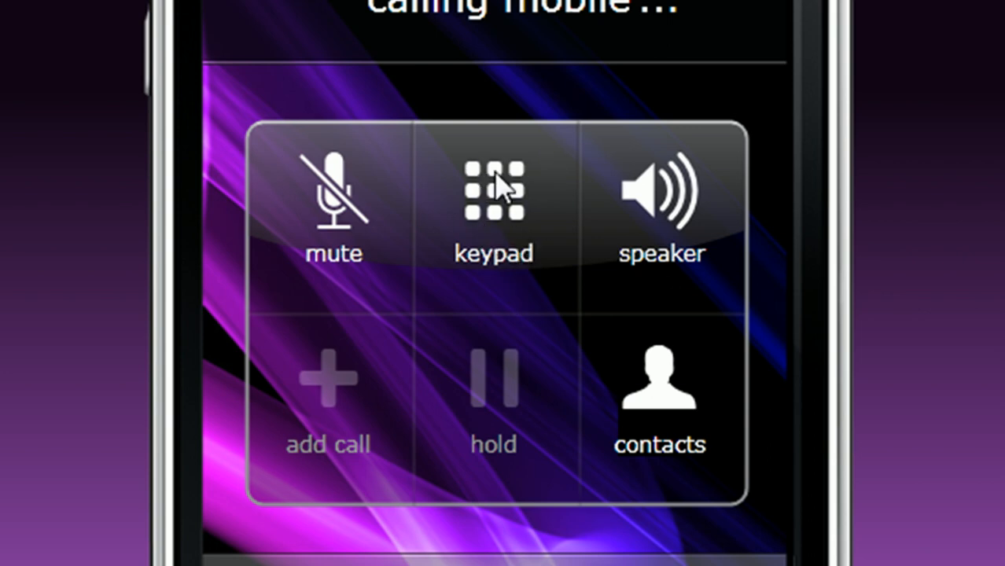
{"action": "mouse_move", "coordinate": [508, 200]}
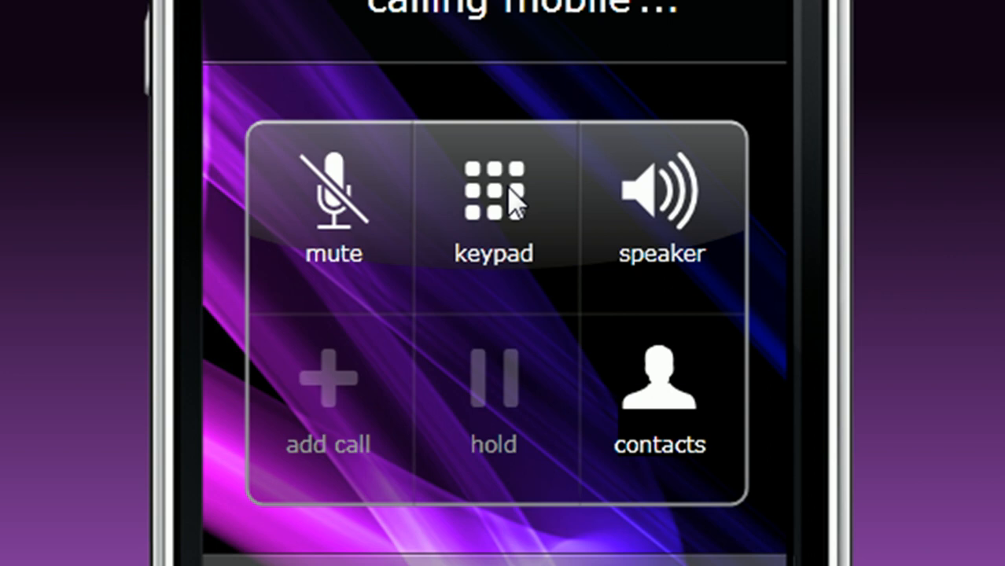
{"action": "mouse_move", "coordinate": [486, 244]}
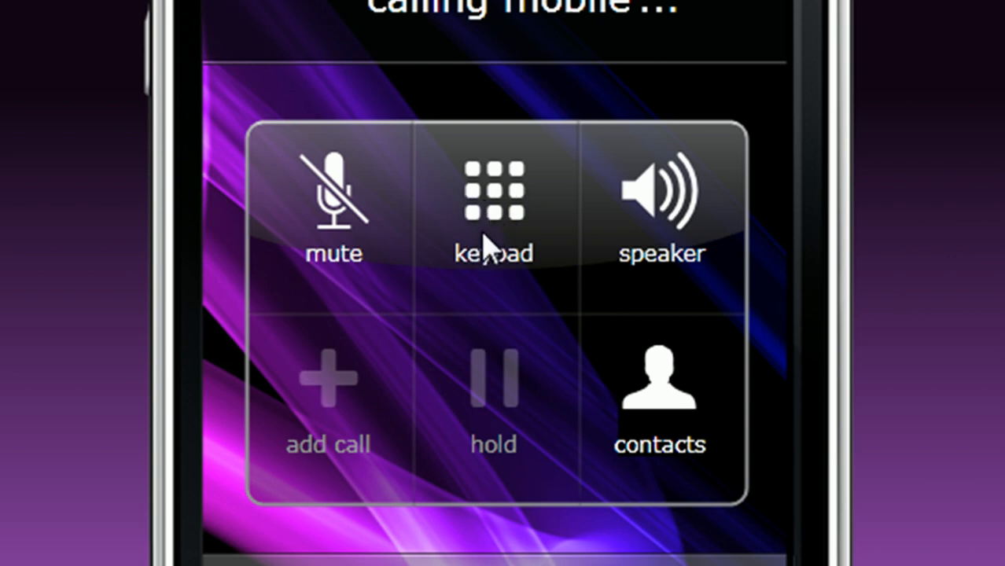
{"action": "mouse_move", "coordinate": [543, 244]}
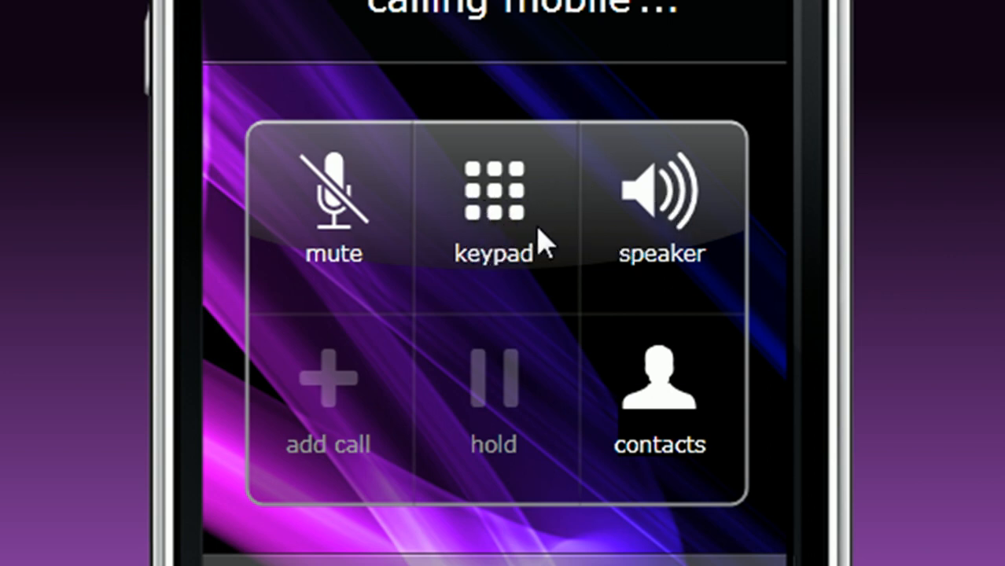